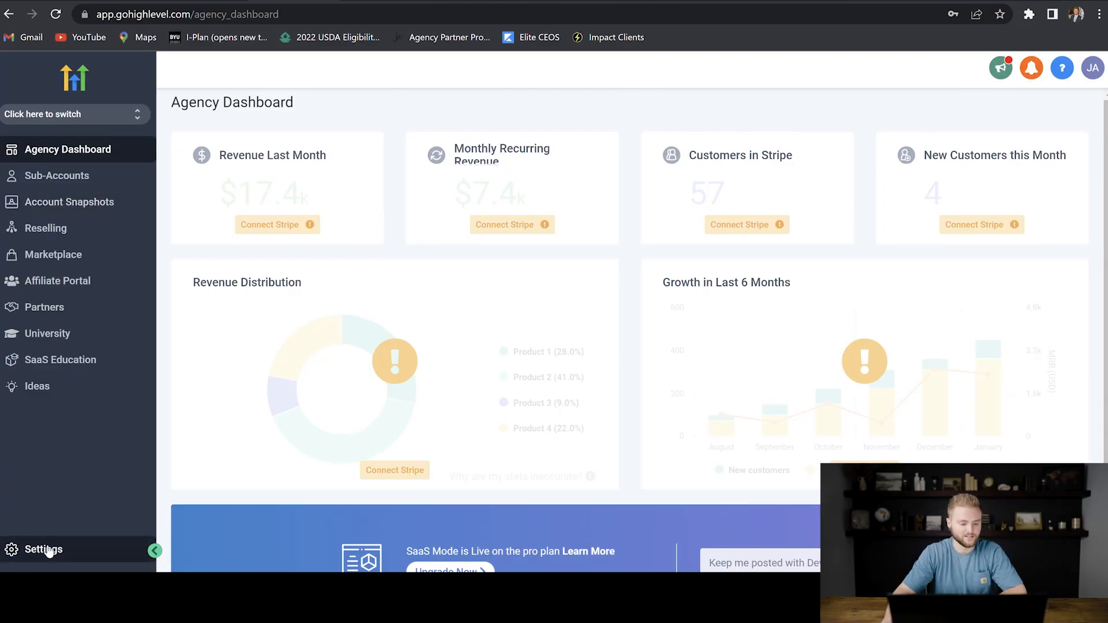
# Go to agency Settings and open the Stripe integration page
pyautogui.click(43, 549)
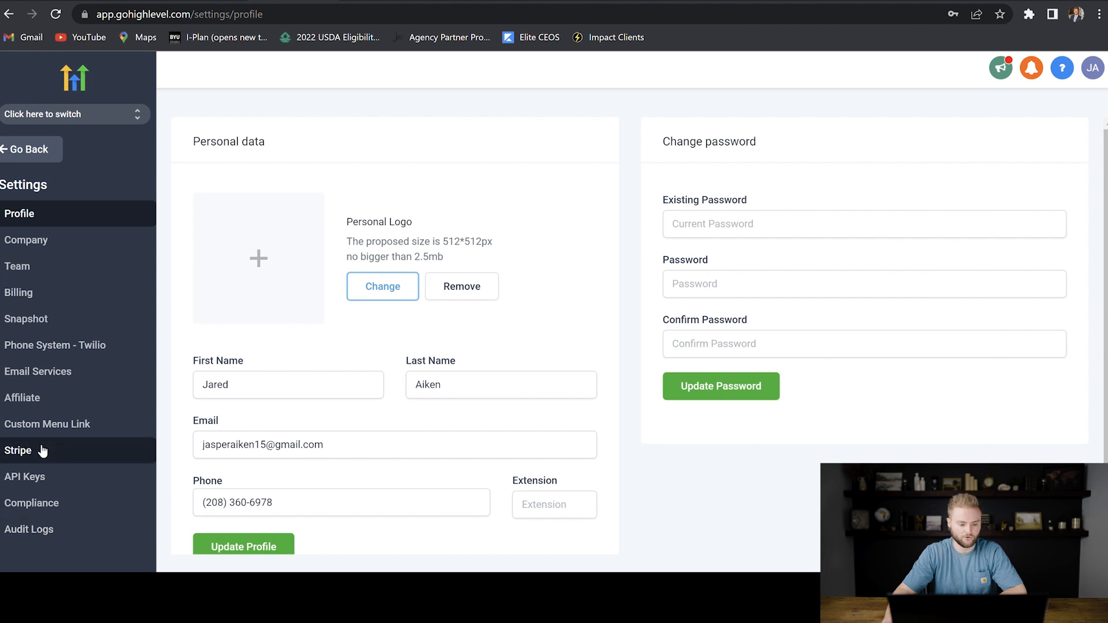
pyautogui.click(18, 451)
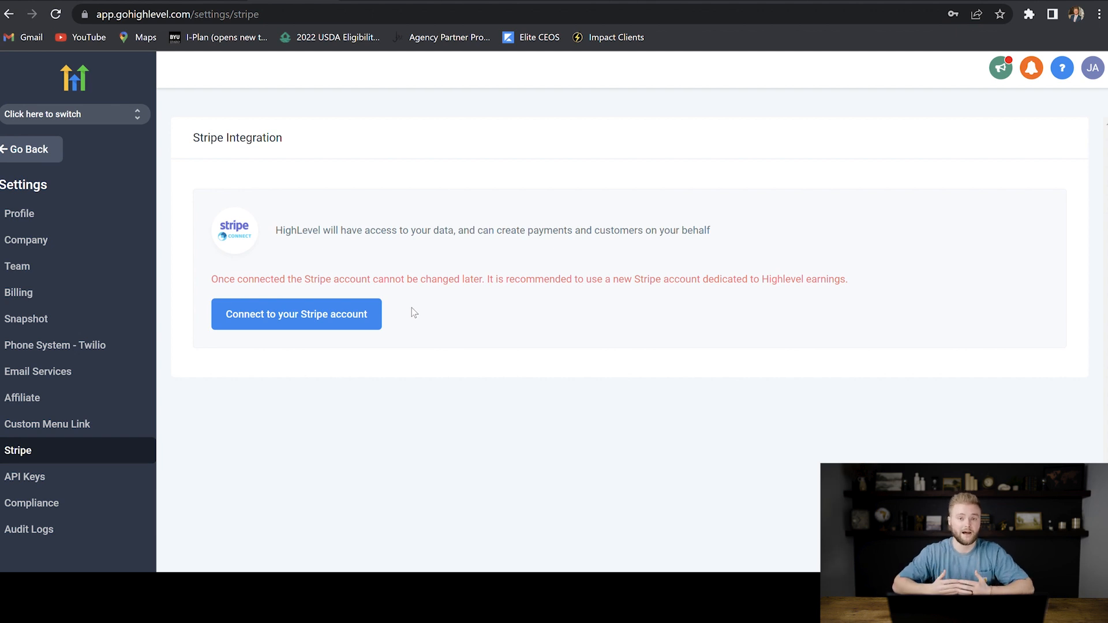
pyautogui.moveTo(408, 316)
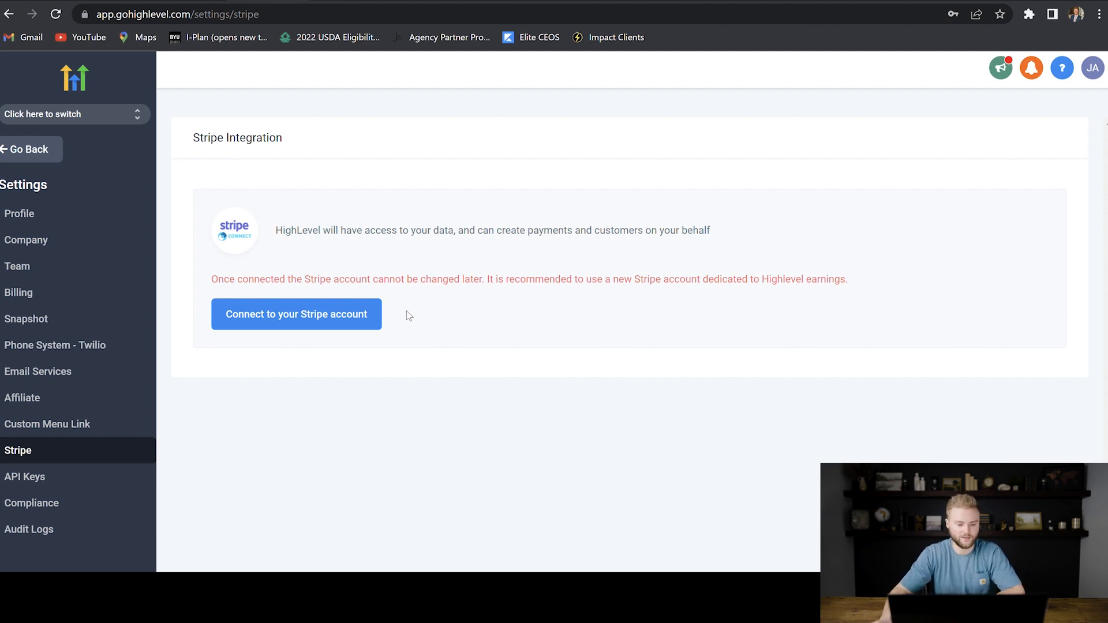
pyautogui.click(296, 314)
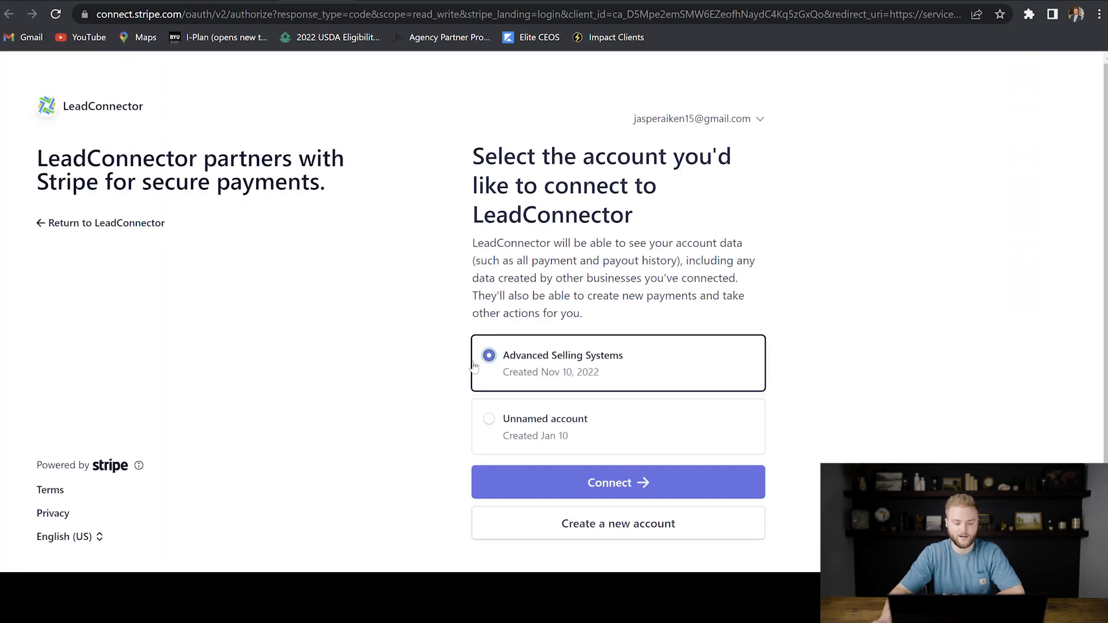
pyautogui.moveTo(461, 367)
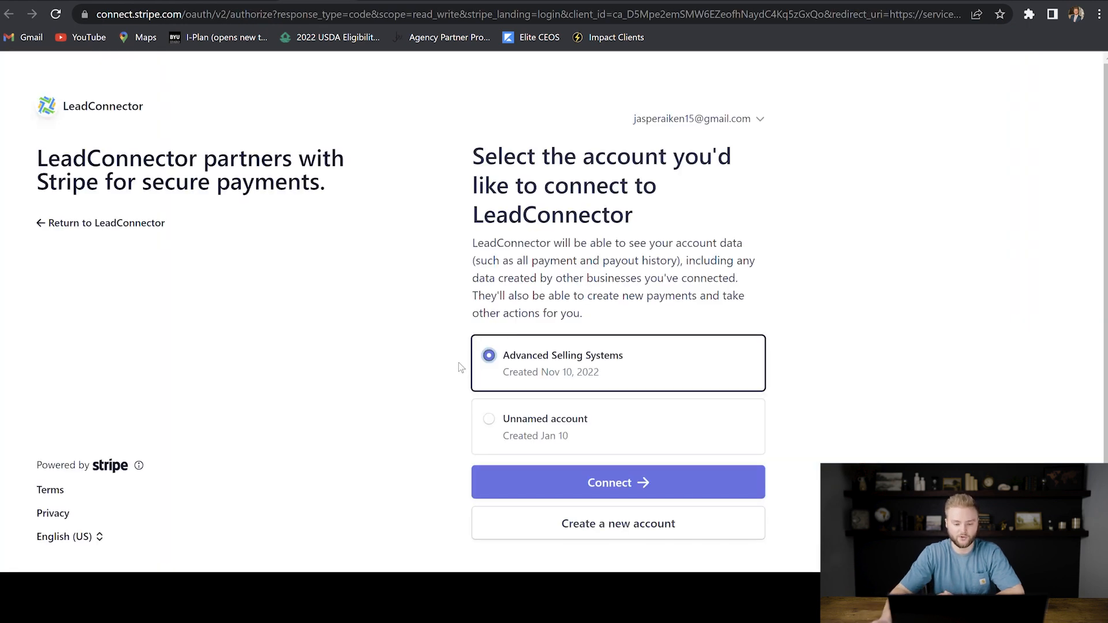
pyautogui.moveTo(630, 520)
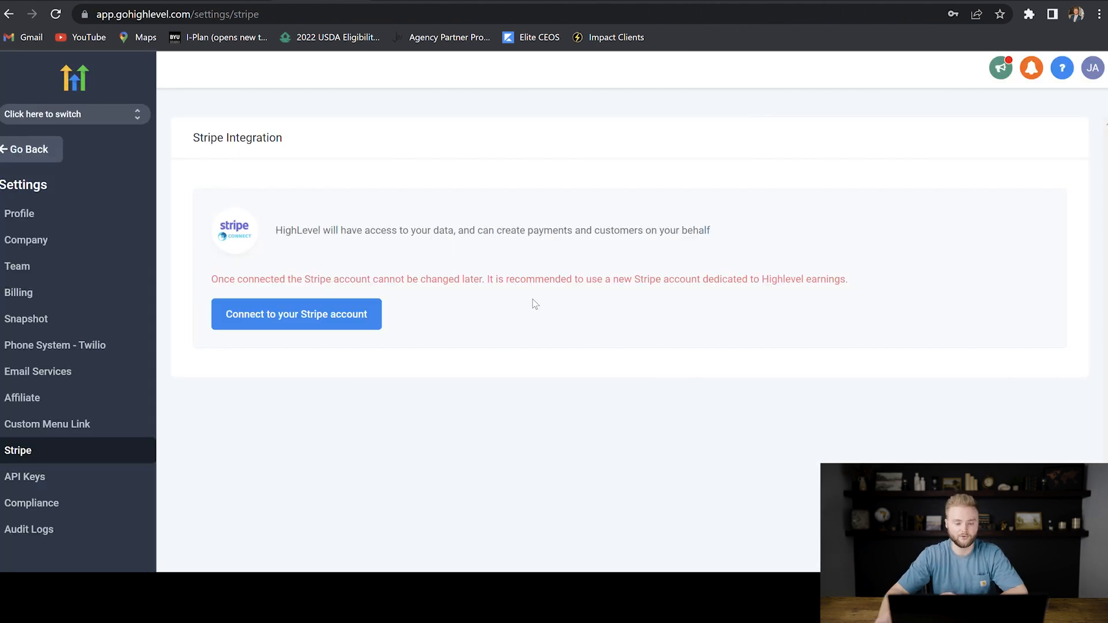
pyautogui.moveTo(524, 327)
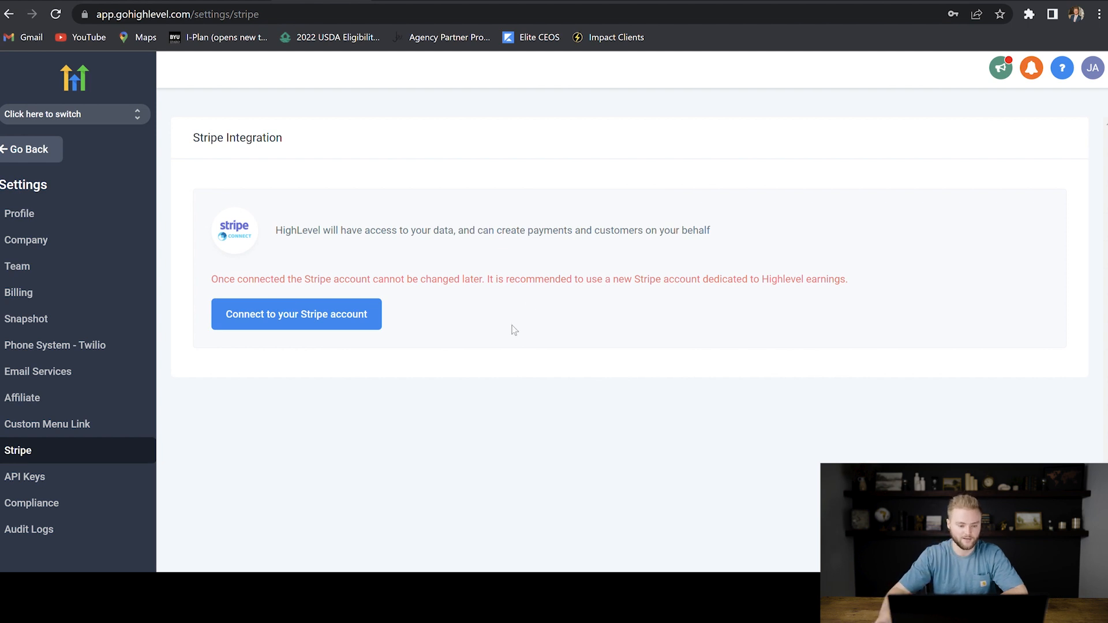
pyautogui.moveTo(169, 458)
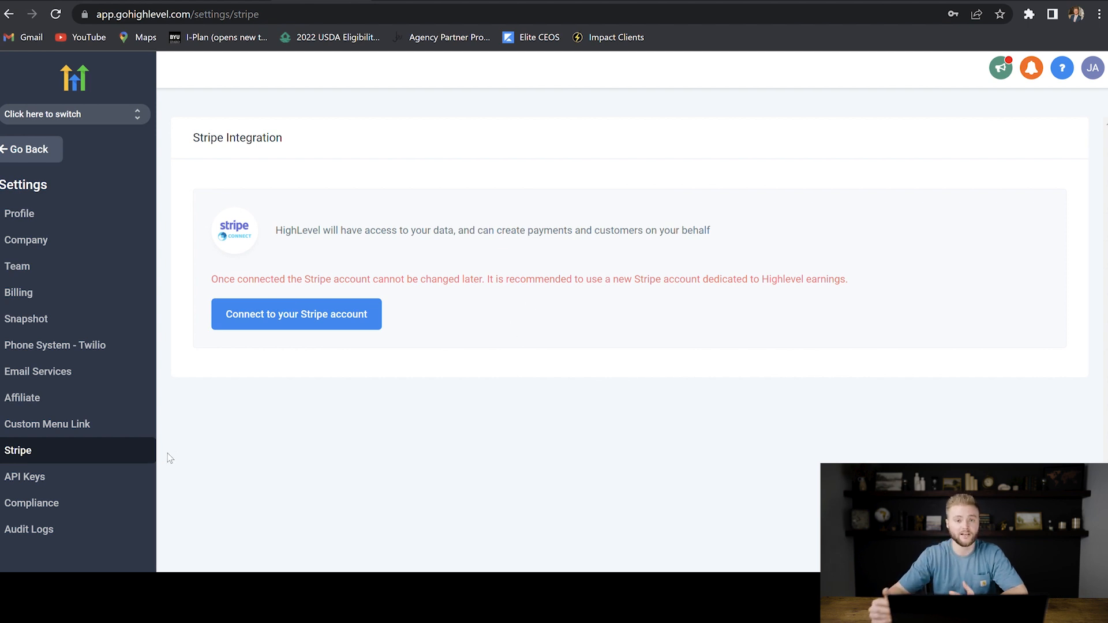
pyautogui.moveTo(262, 264)
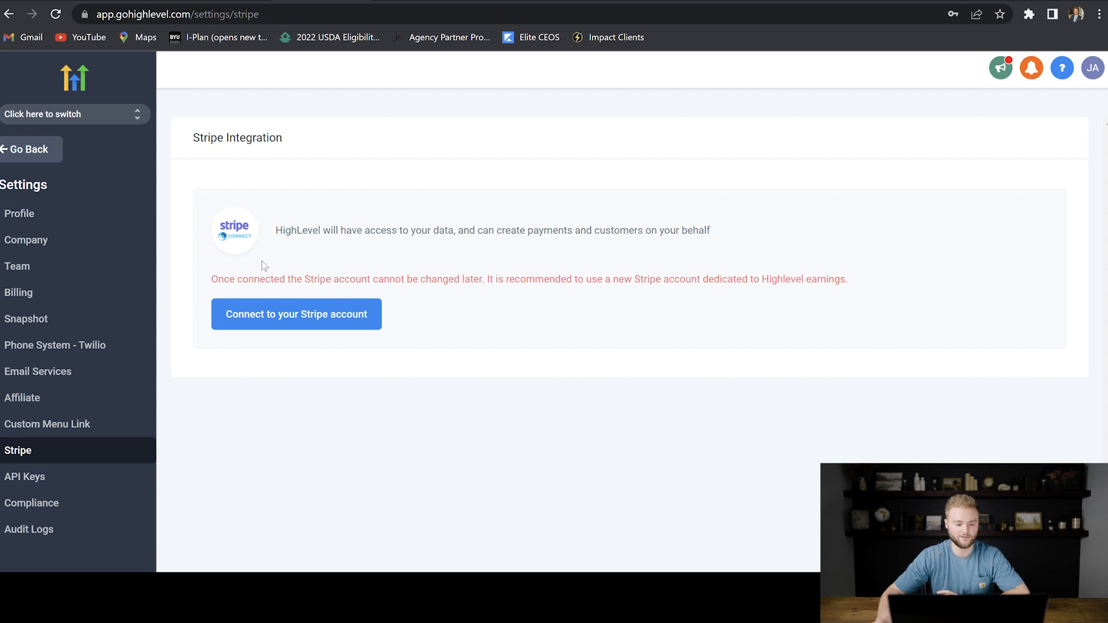
pyautogui.click(75, 114)
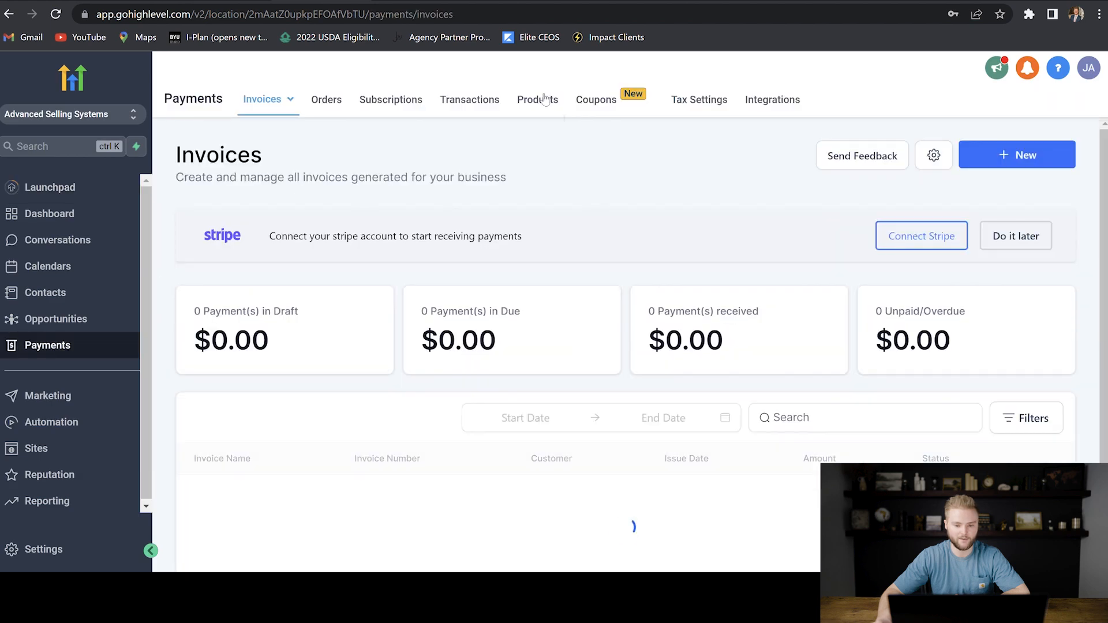
# Open the Payments Products tab and start a new product
pyautogui.click(537, 99)
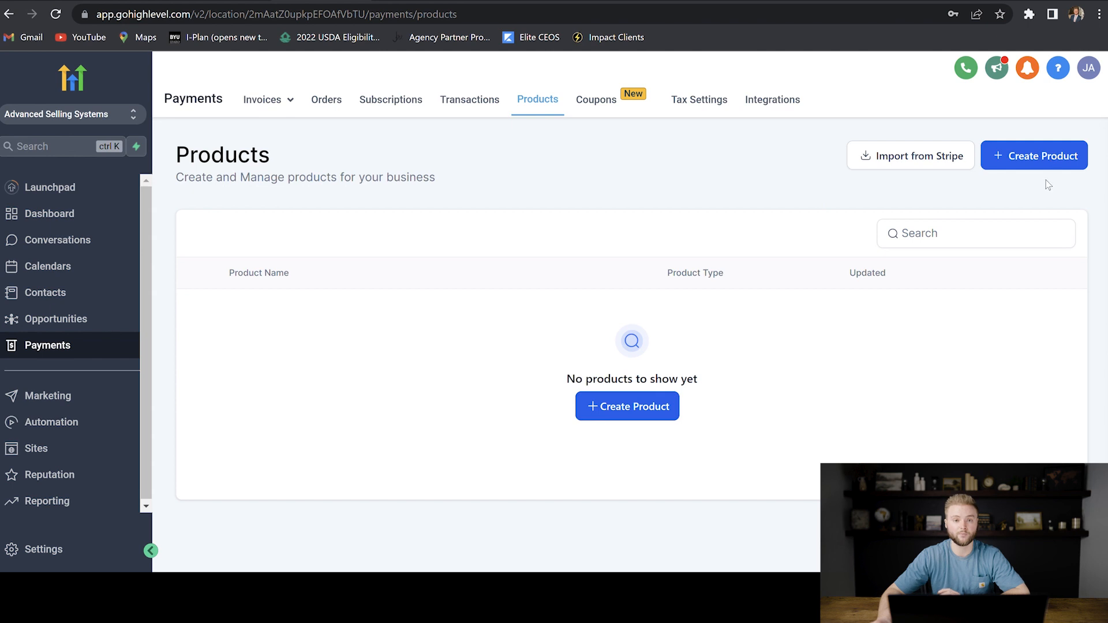
pyautogui.moveTo(1026, 171)
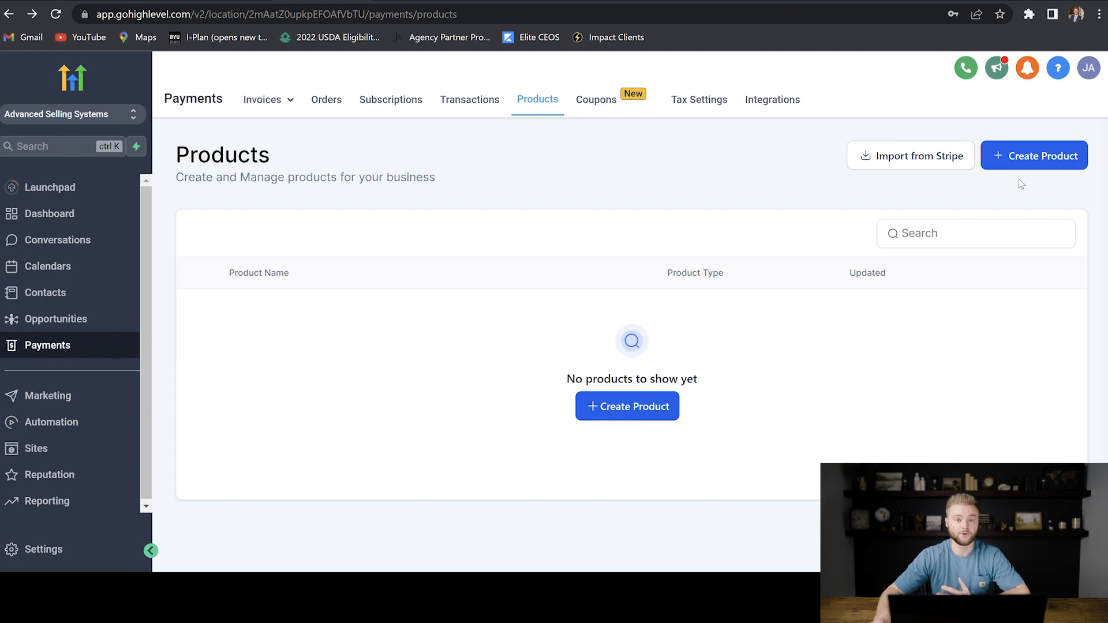
pyautogui.click(1034, 155)
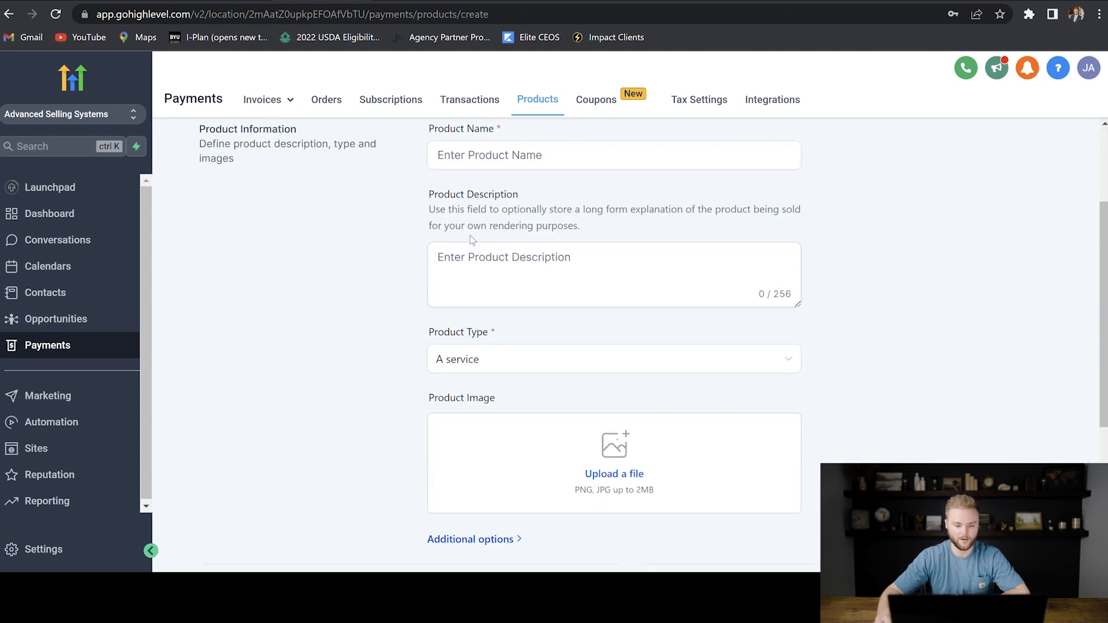
# Set the product's pricing type to Recurring with a Monthly billing period
pyautogui.scroll(-3)
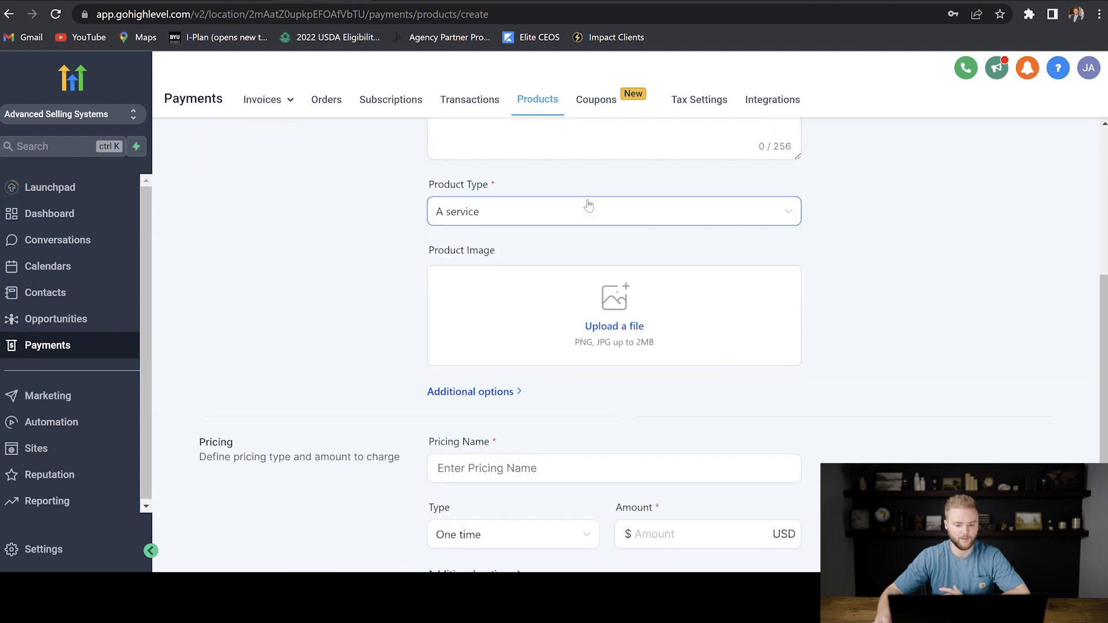
pyautogui.scroll(-3)
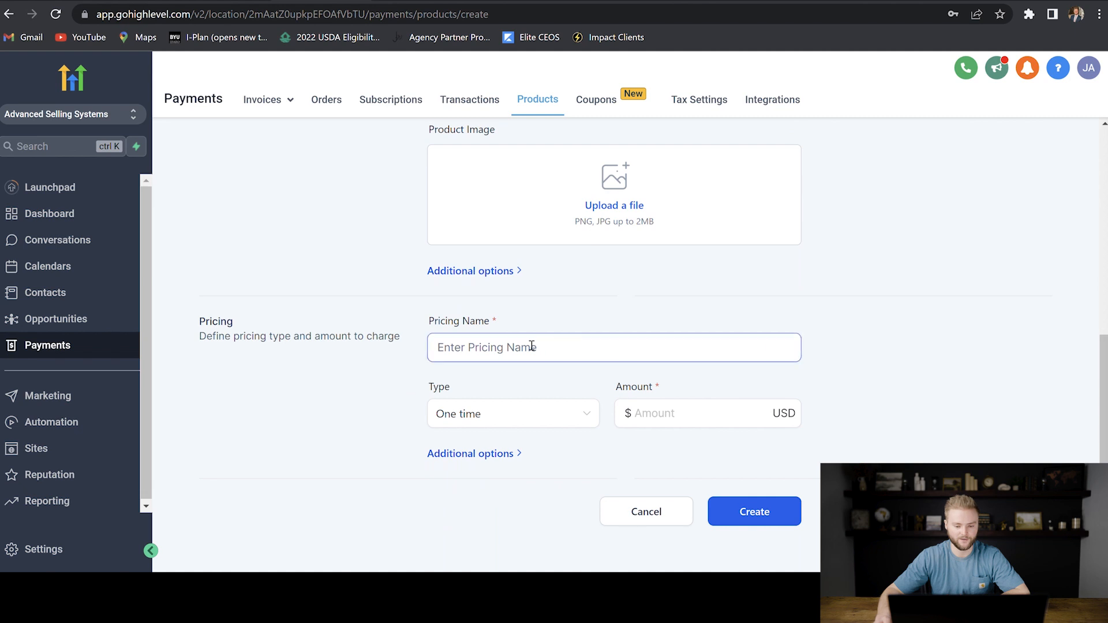
pyautogui.click(513, 414)
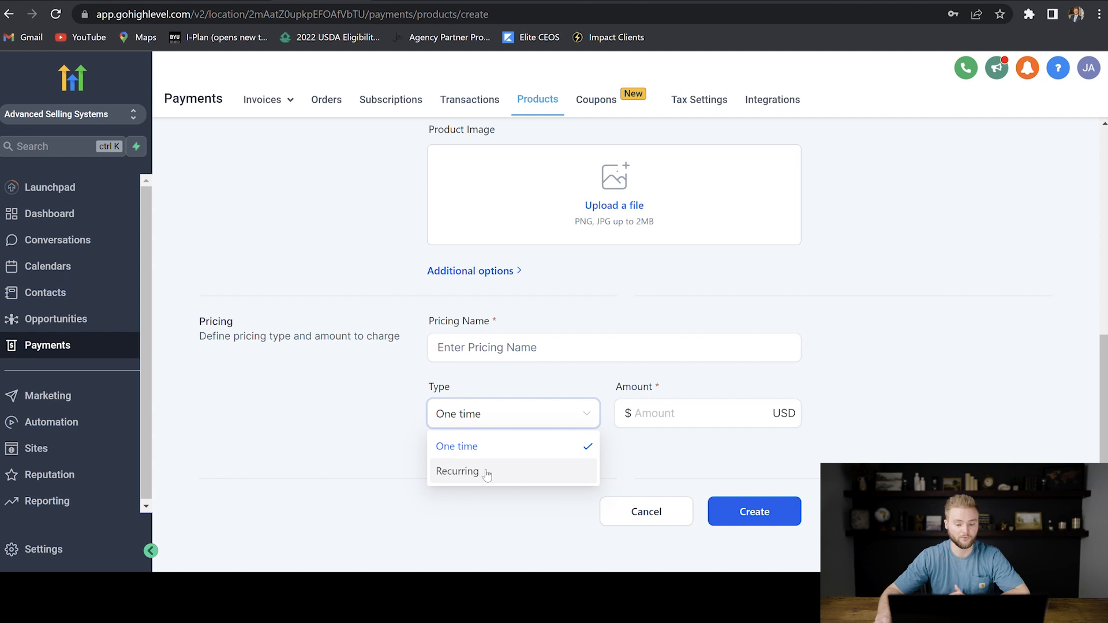
pyautogui.click(458, 472)
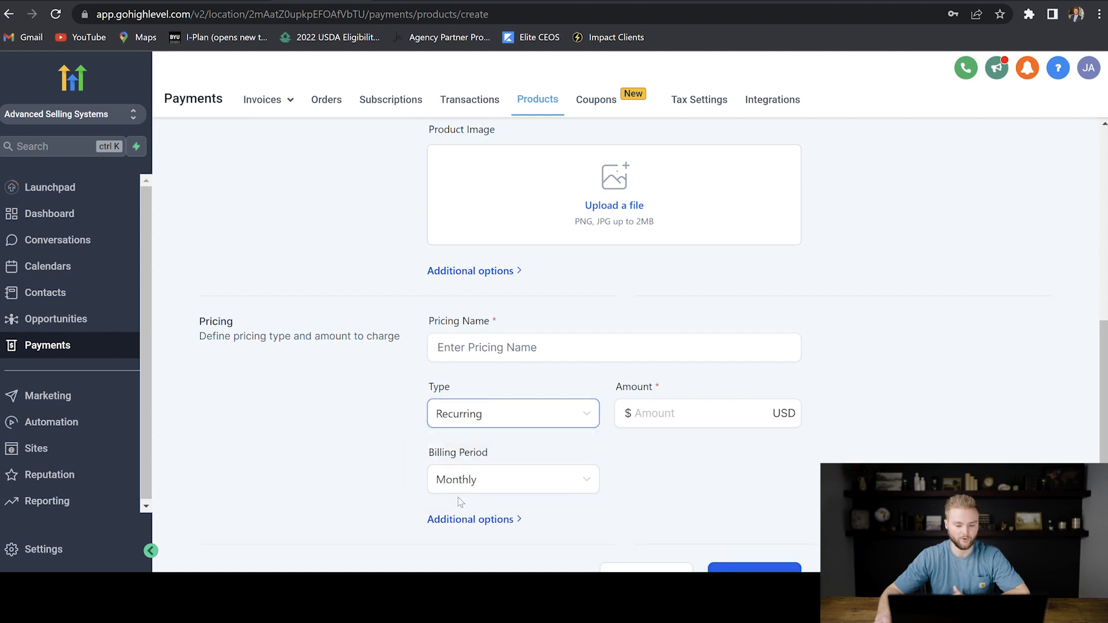
pyautogui.scroll(-3)
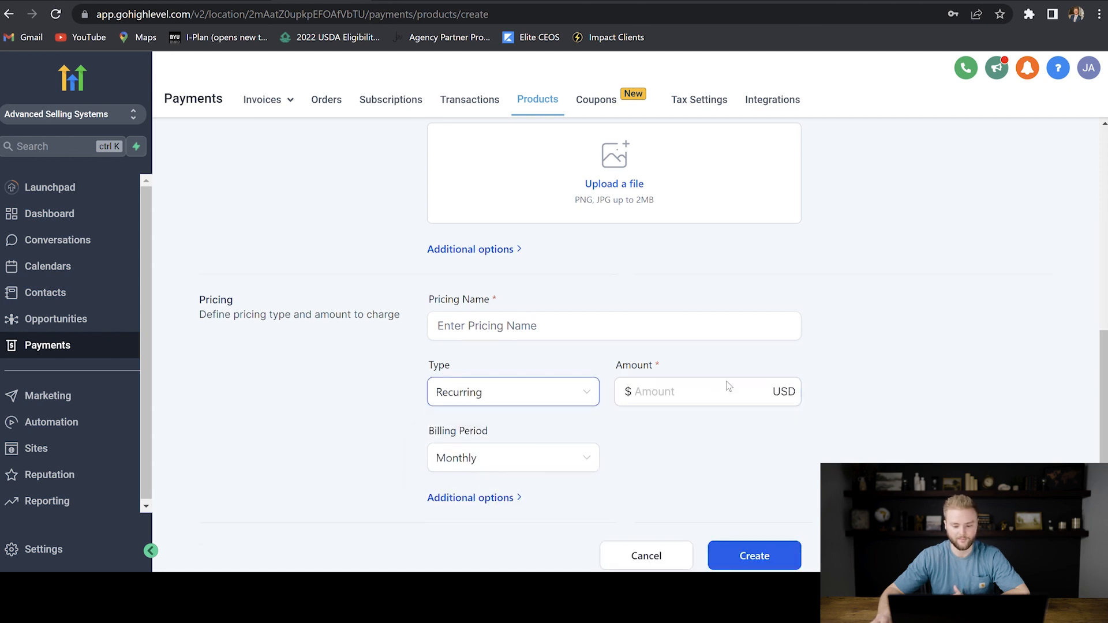
pyautogui.scroll(3)
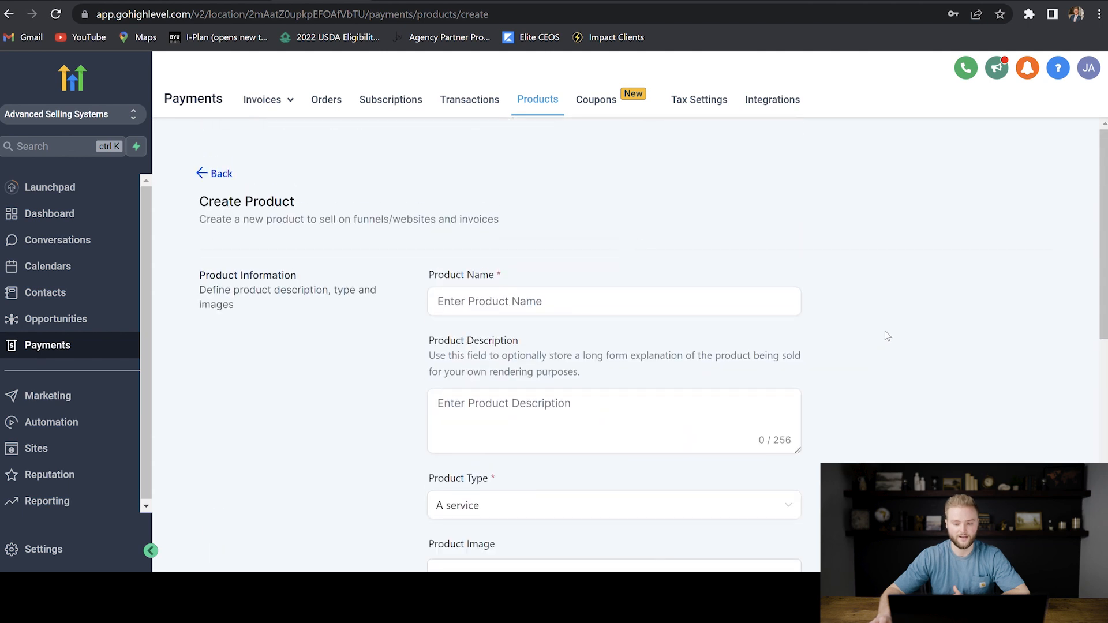